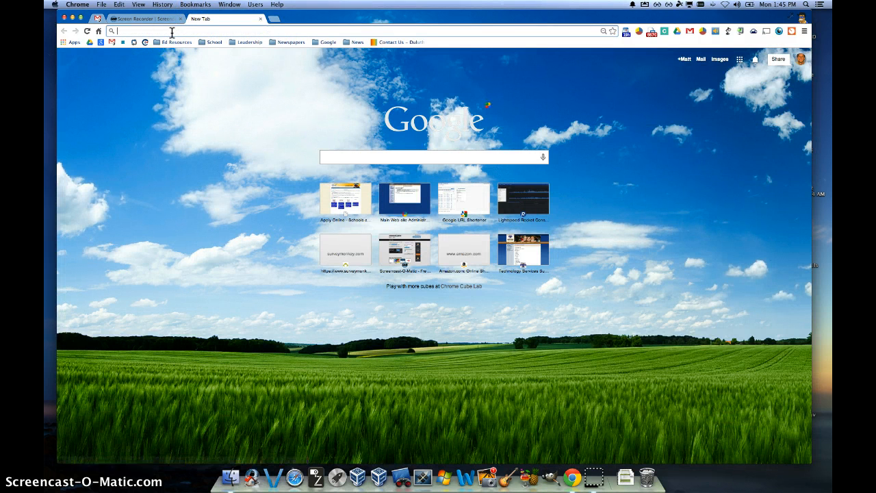
{"action": "type", "text": "wwww"}
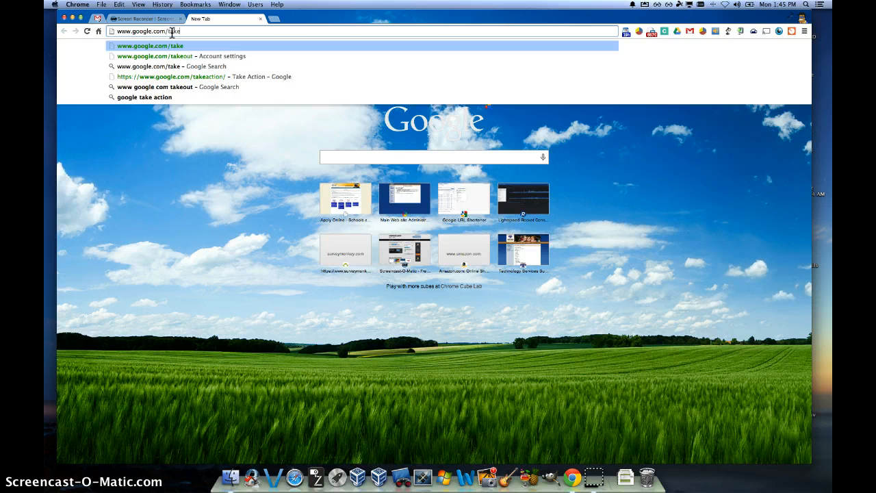
{"action": "left_click", "coordinate": [171, 55]}
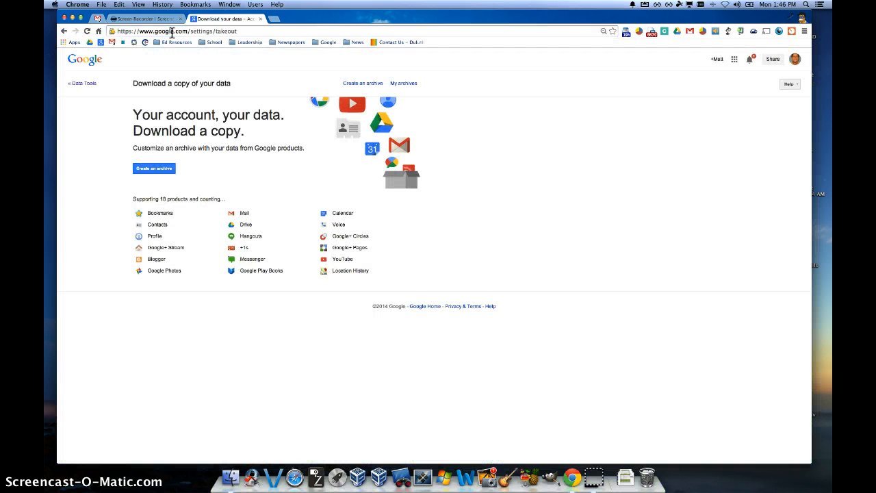
{"action": "mouse_move", "coordinate": [118, 99]}
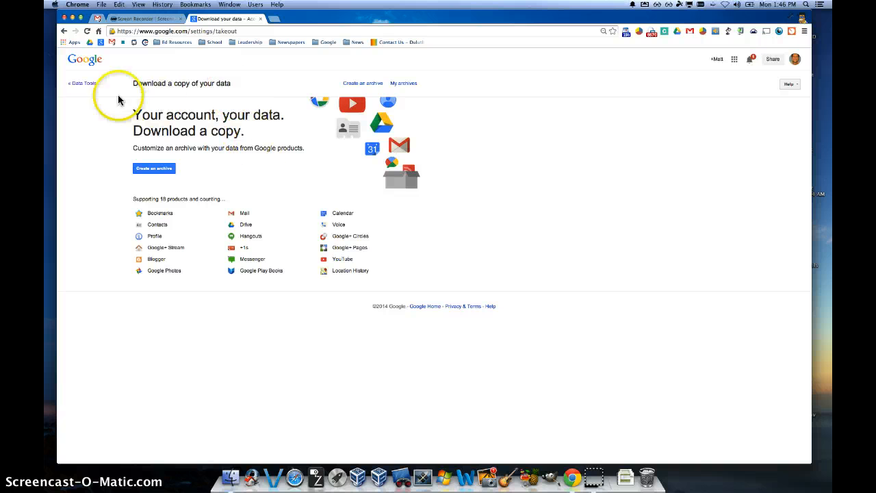
{"action": "mouse_move", "coordinate": [120, 178]}
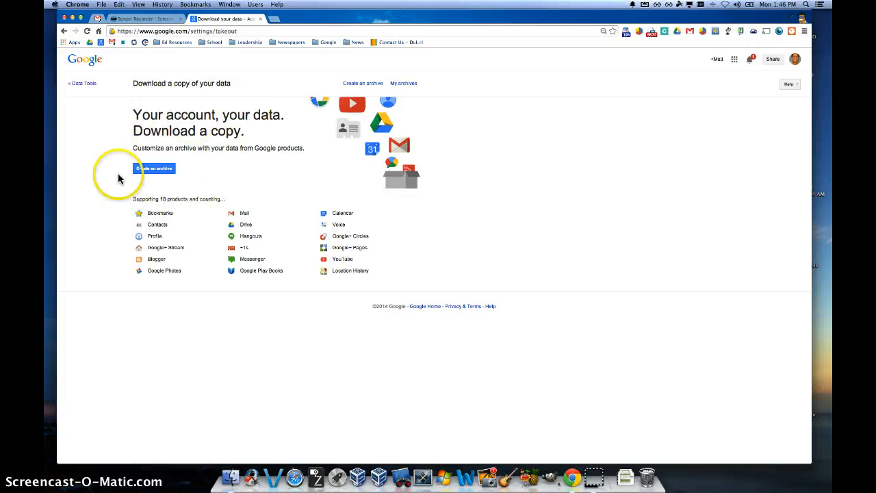
{"action": "mouse_move", "coordinate": [199, 176]}
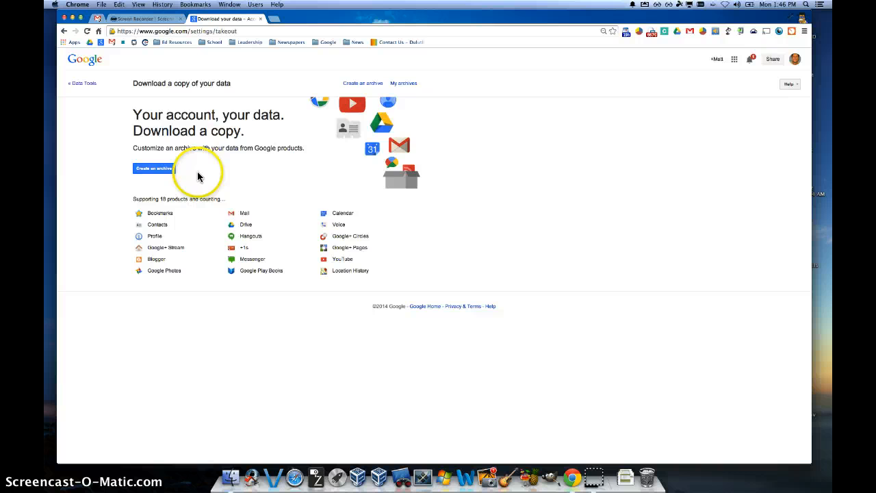
- Start creating a new archive, reaching the configuration page with all 18 products selected
{"action": "left_click", "coordinate": [153, 169]}
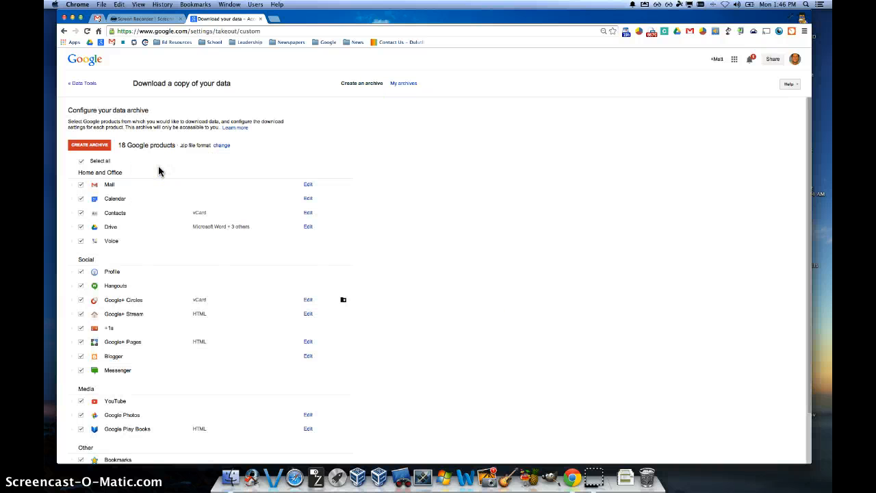
- Deselect all products, then include only Mail, Contacts and Drive
{"action": "scroll", "scroll_direction": "down", "scroll_amount": 3}
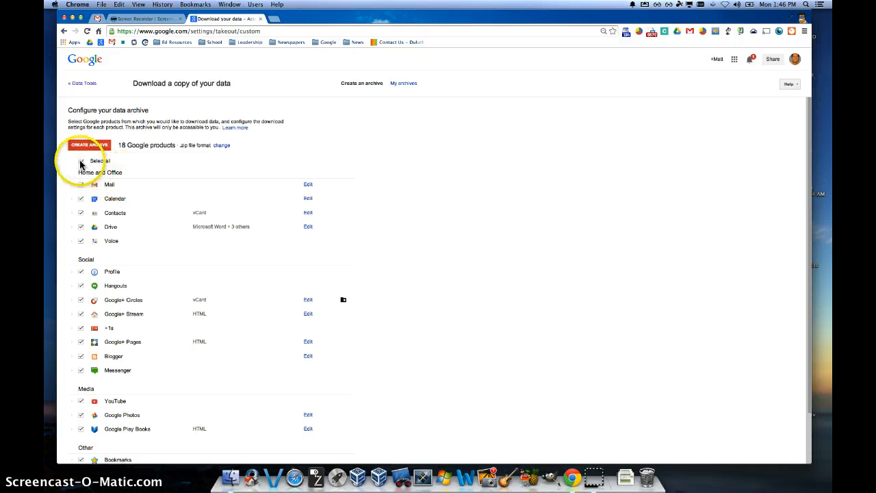
{"action": "left_click", "coordinate": [81, 161]}
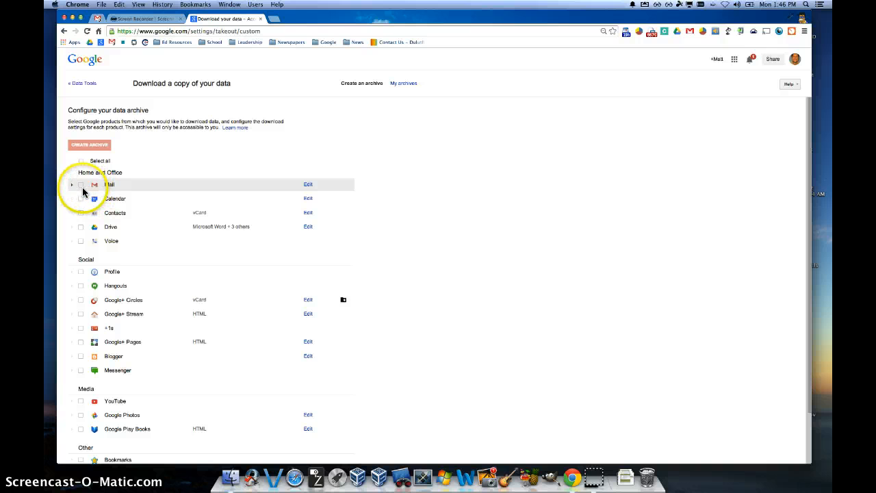
{"action": "left_click", "coordinate": [81, 212]}
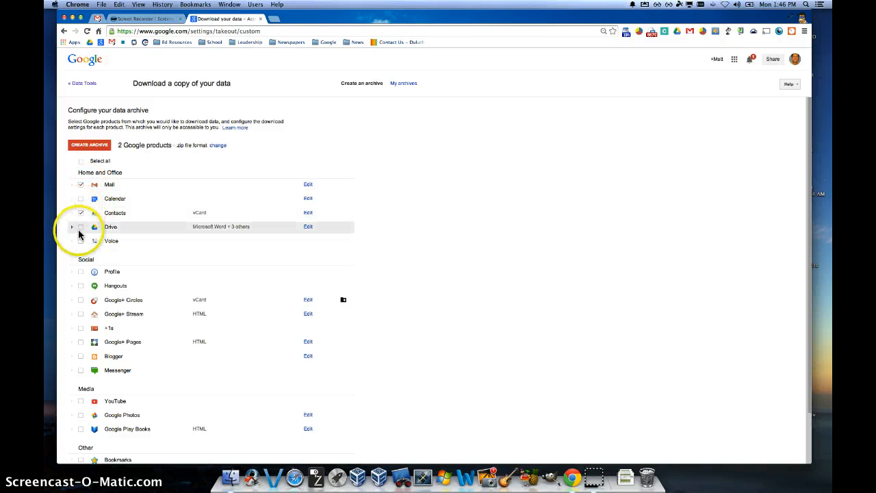
{"action": "left_click", "coordinate": [80, 227]}
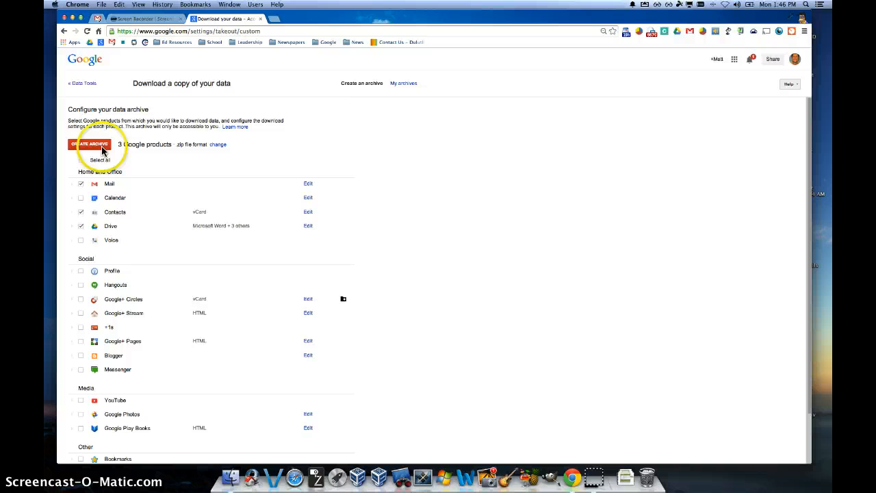
- Create the archive of the three chosen products, reaching the in-progress status page
{"action": "left_click", "coordinate": [91, 144]}
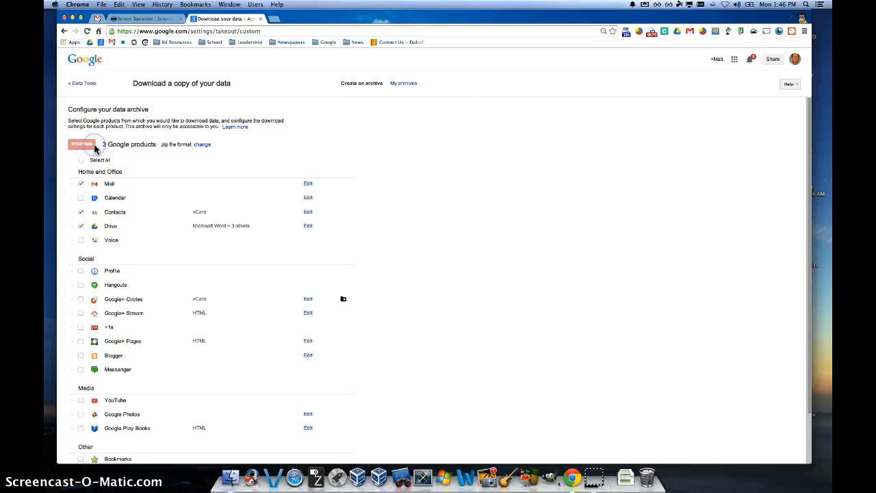
{"action": "left_click", "coordinate": [82, 144]}
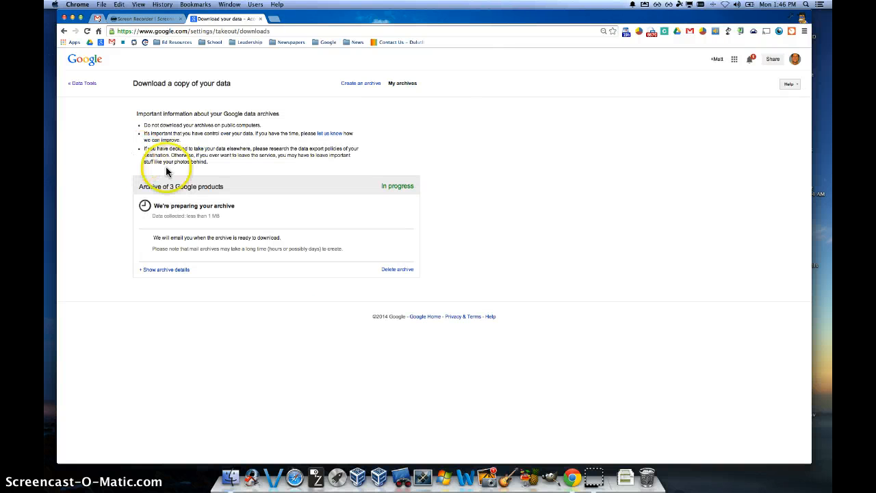